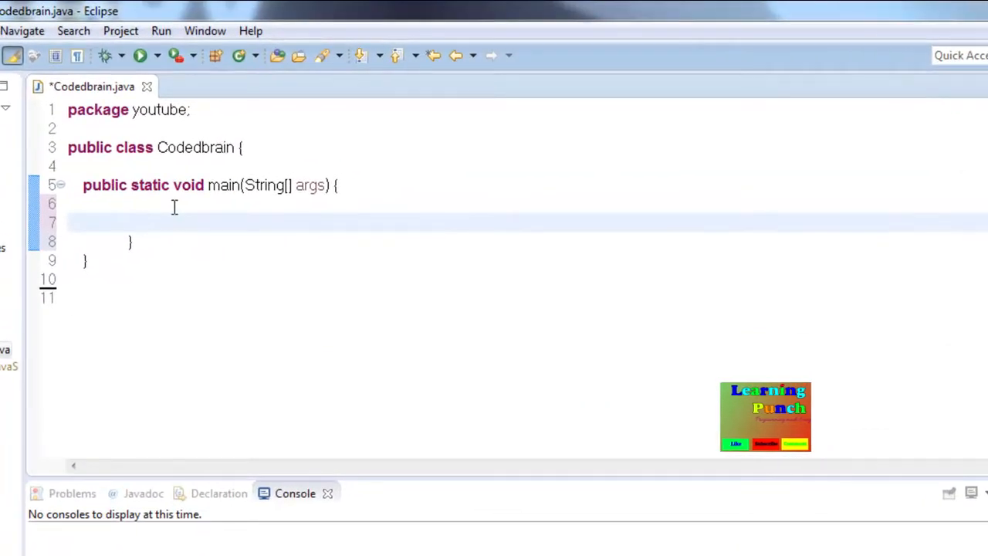
Delete the extra blank line inside main's empty body in Codedbrain.java
{"action": "left_click", "coordinate": [144, 222]}
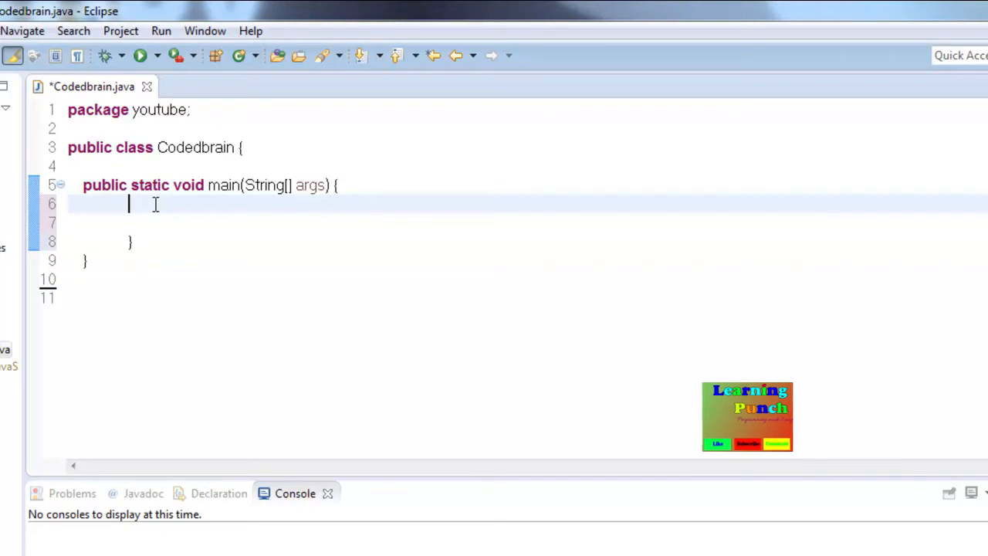
{"action": "key", "text": "enter"}
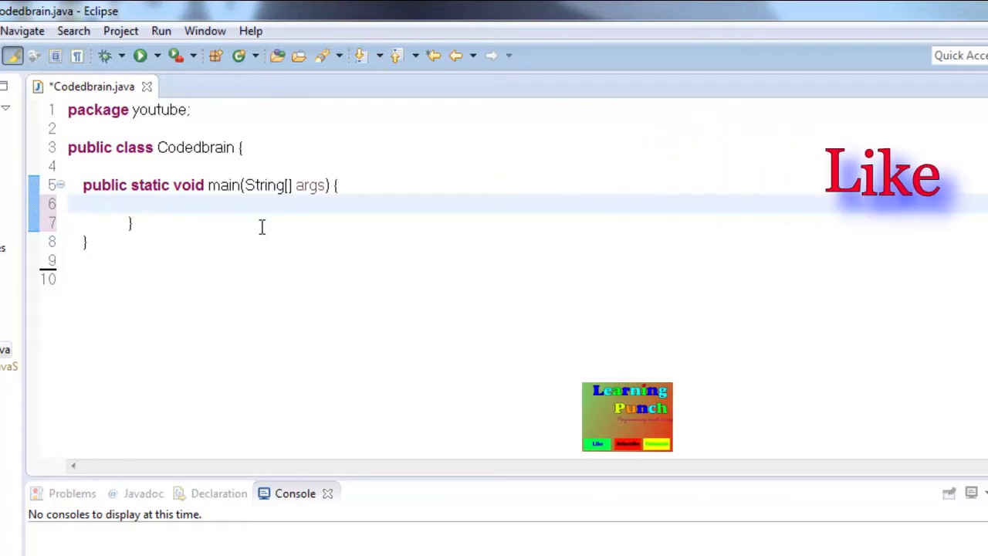
Declare int common[] = {34,67,54,90,8,21,34}; in main
{"action": "type", "text": "int"}
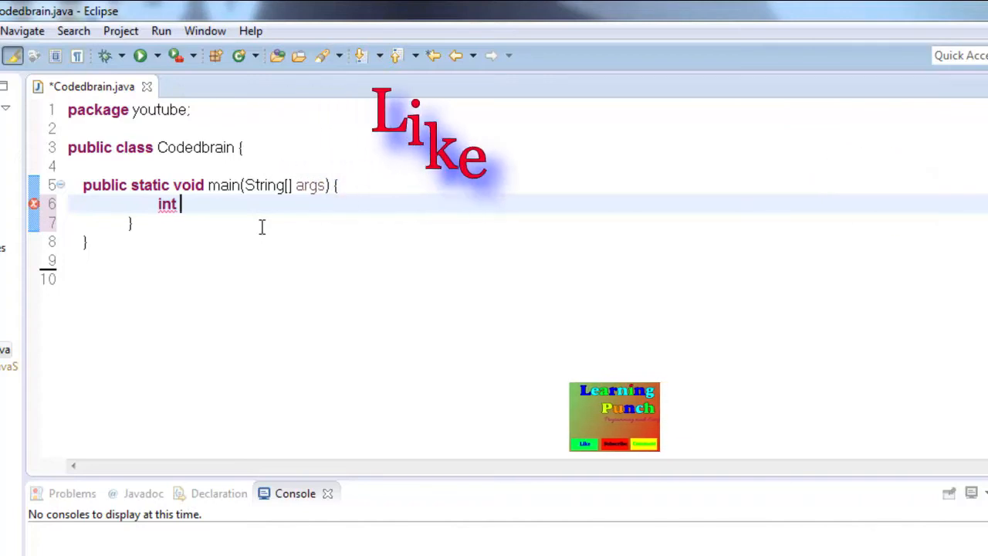
{"action": "type", "text": "common[] ="}
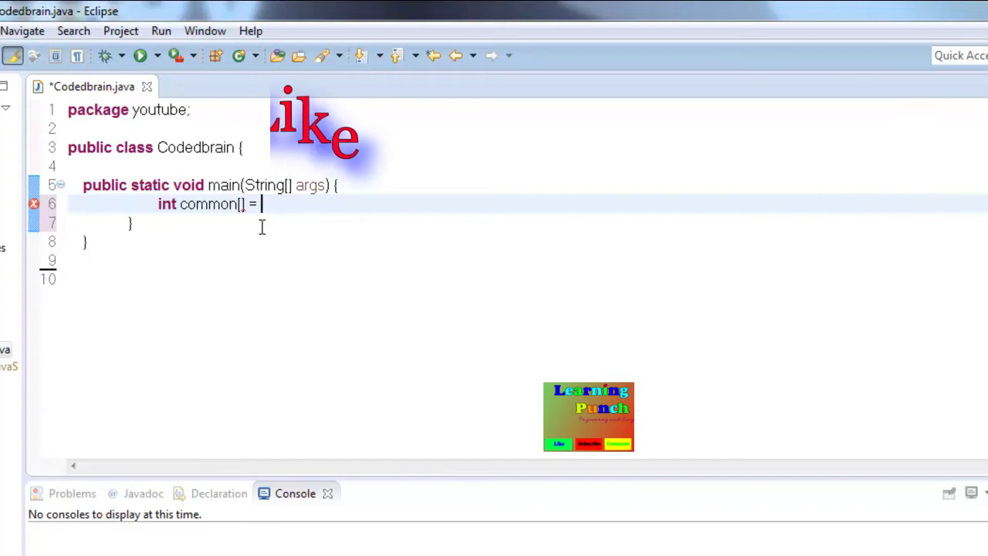
{"action": "type", "text": "{};"}
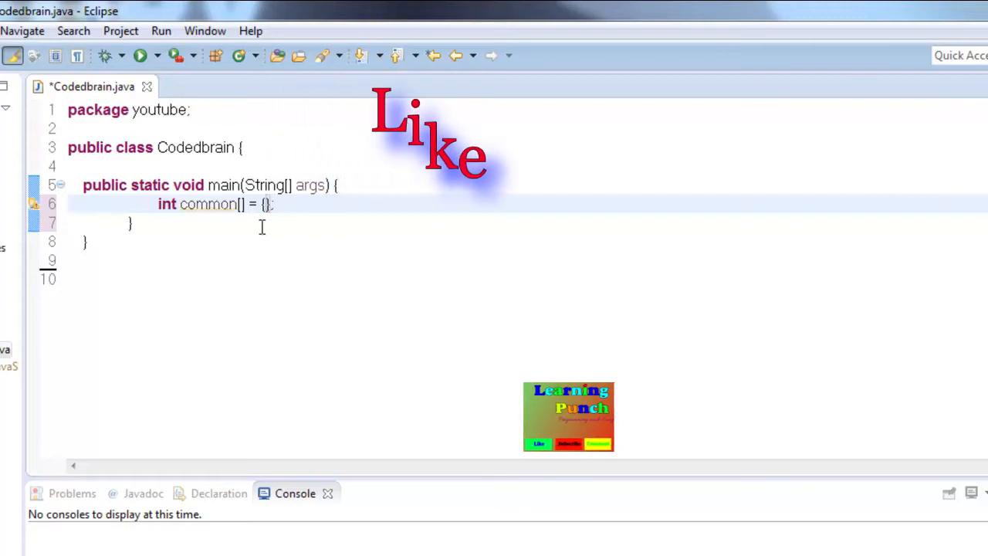
{"action": "type", "text": "34.67,54,90,8"}
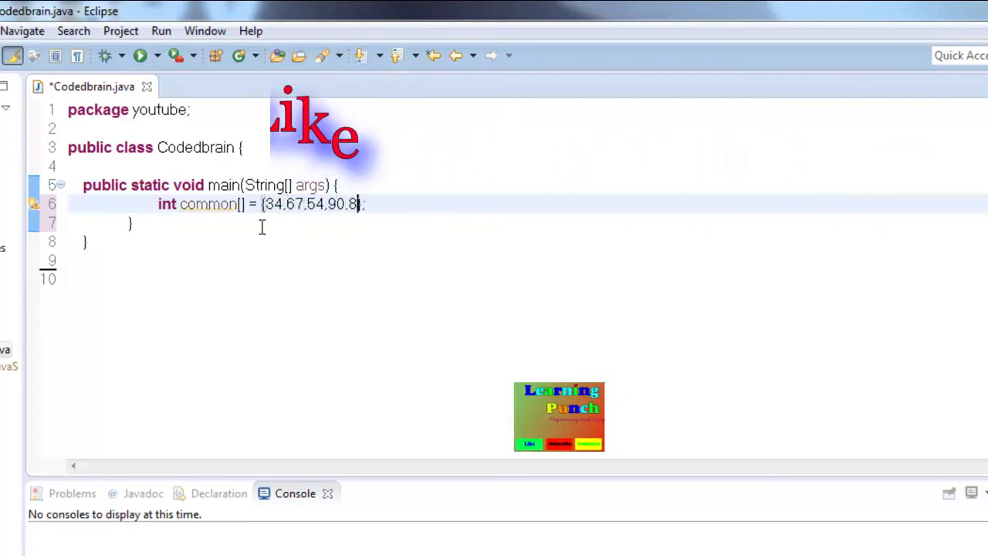
{"action": "type", "text": ",21.3"}
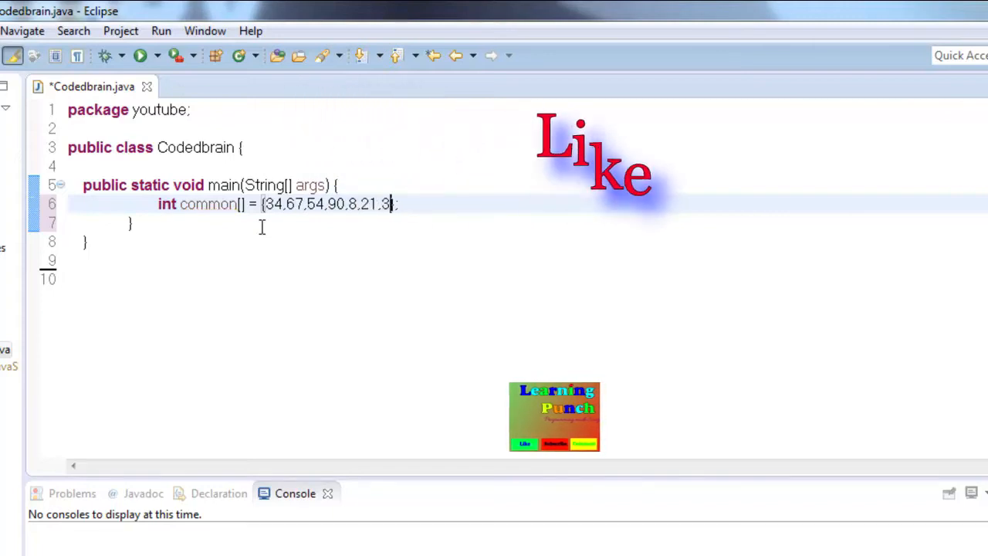
{"action": "type", "text": "4"}
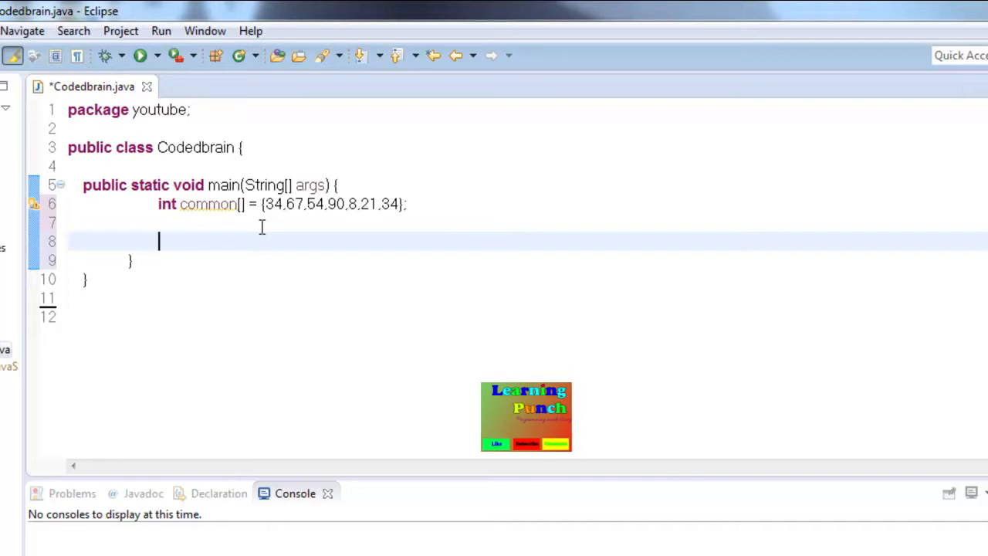
Add System.out.print("Index\tElements"); below the array declaration
{"action": "type", "text": "S"}
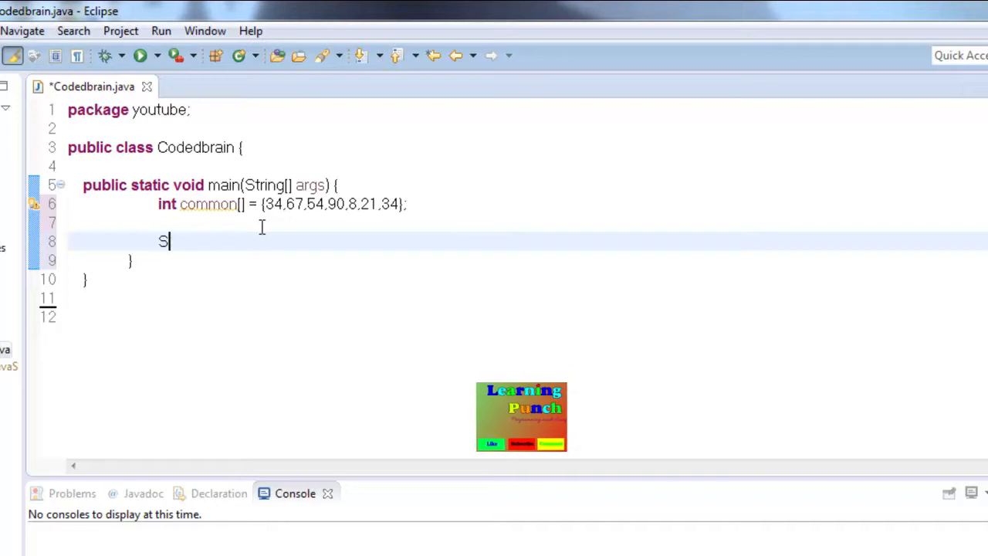
{"action": "type", "text": "yste"}
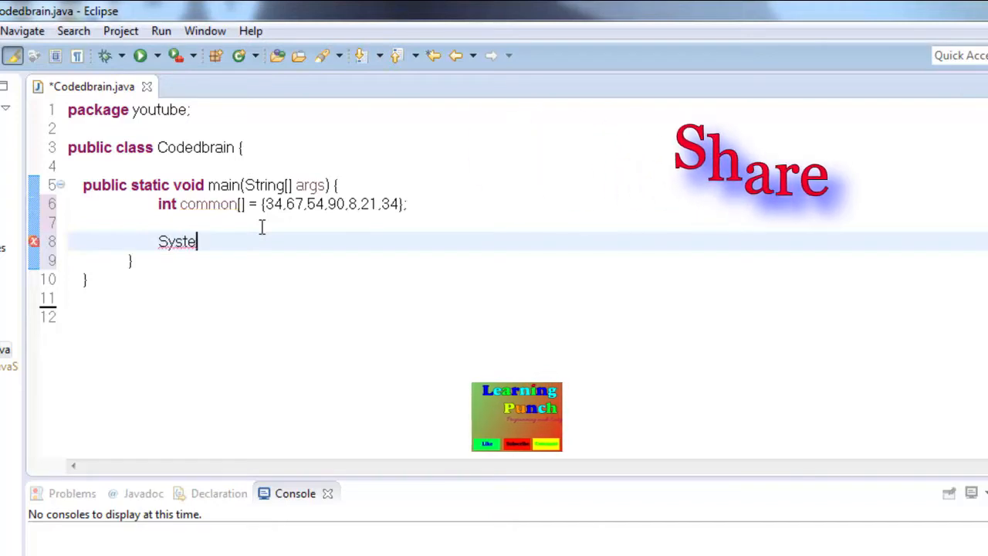
{"action": "type", "text": "m.out"}
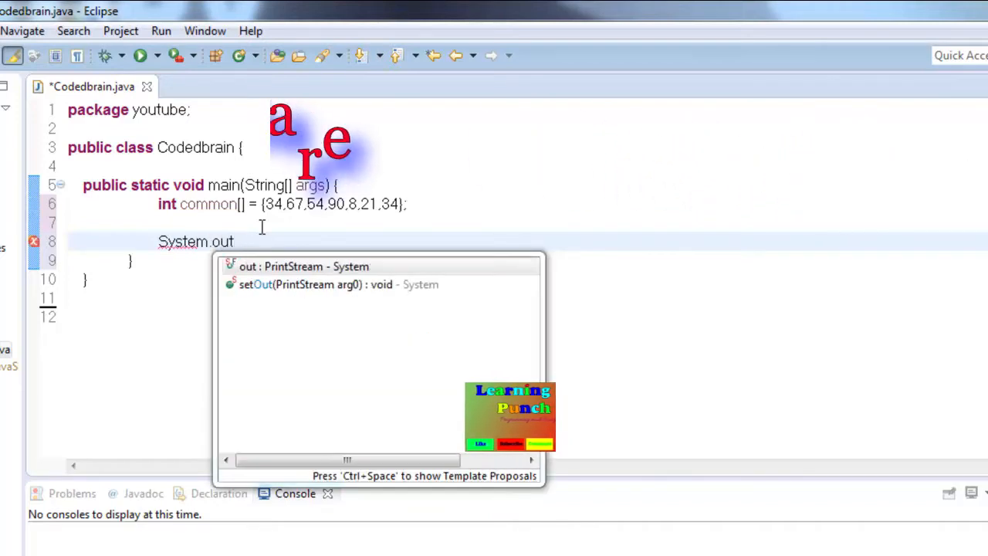
{"action": "type", "text": ".print"}
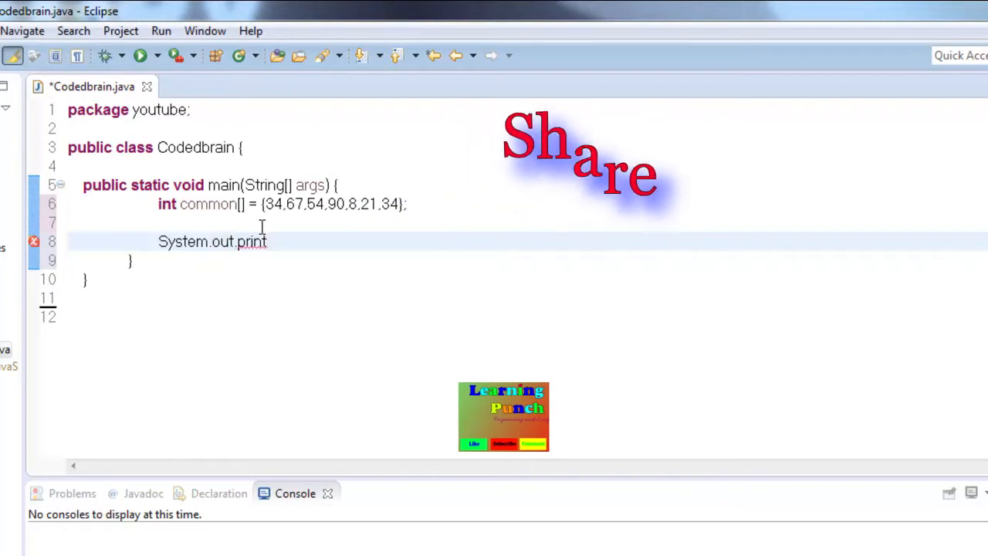
{"action": "type", "text": "()"}
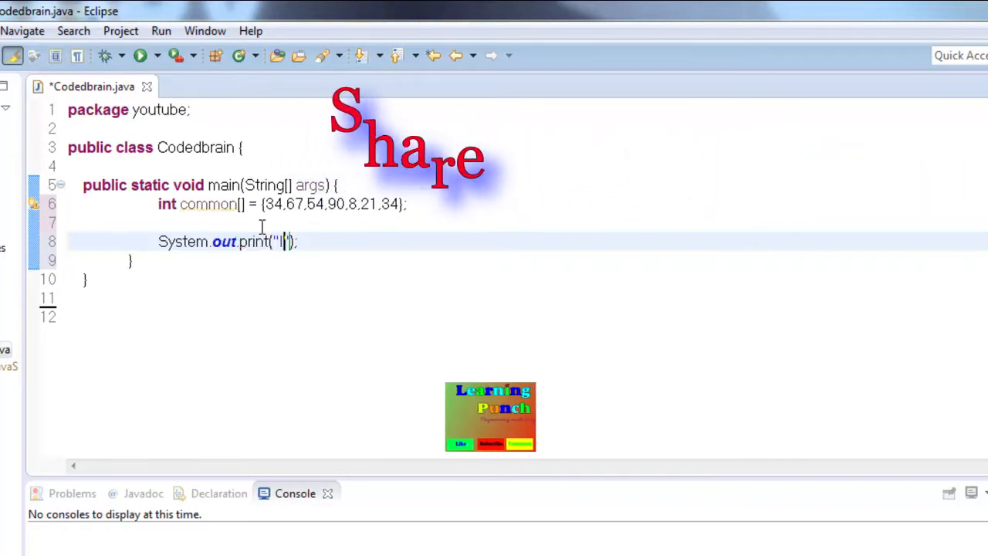
{"action": "type", "text": "Index\\t"}
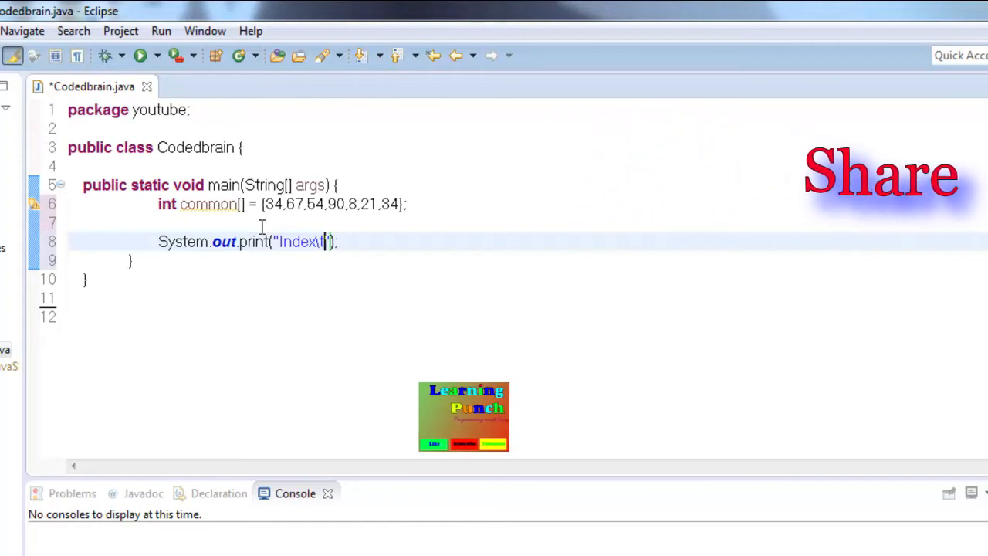
{"action": "type", "text": "Elements"}
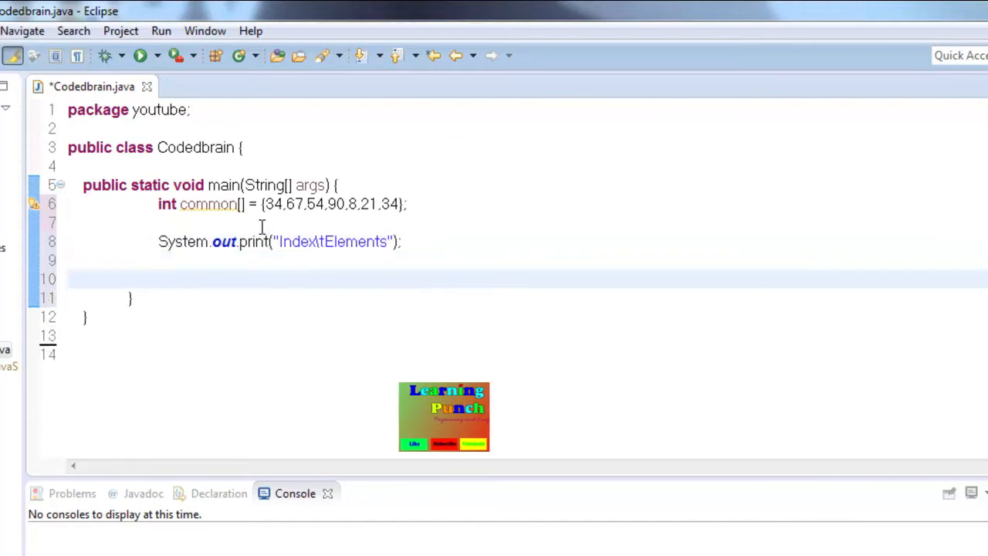
Write a for loop with i from 0 while i is below common's length
{"action": "type", "text": "for(i"}
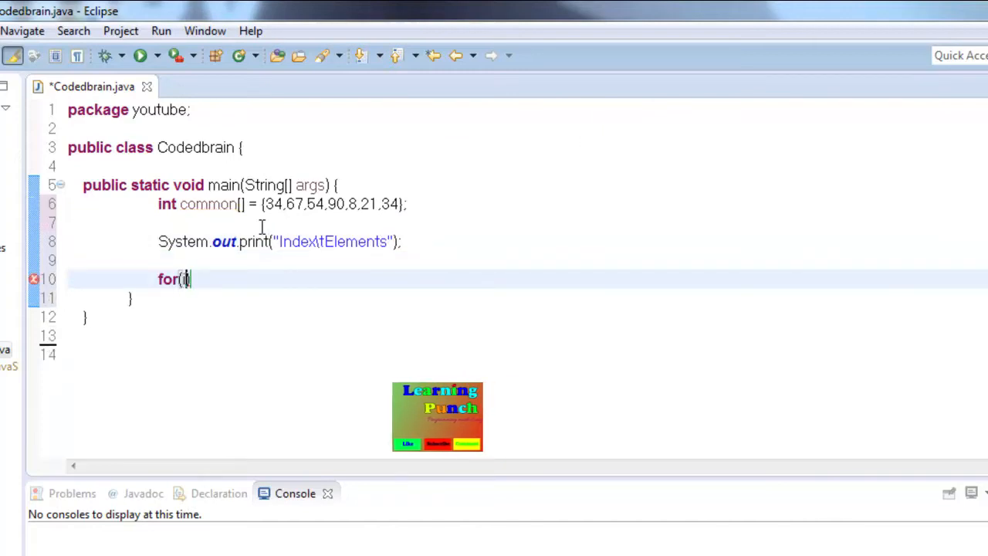
{"action": "type", "text": "="}
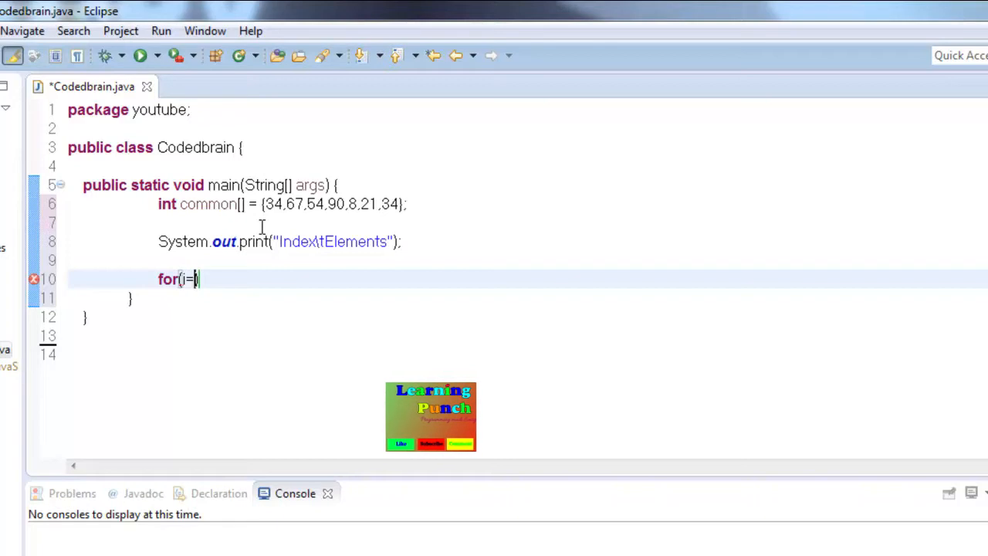
{"action": "type", "text": "0"}
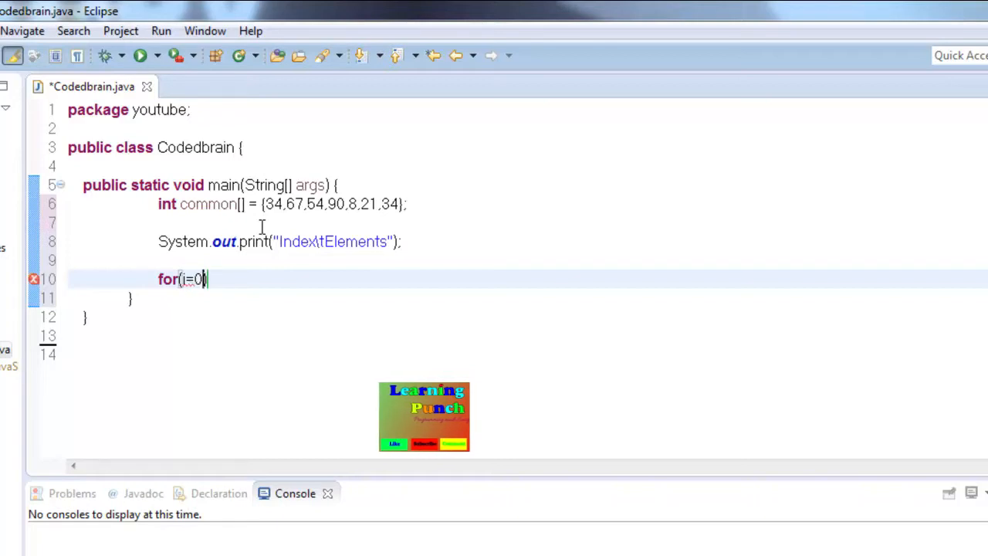
{"action": "type", "text": ";i"}
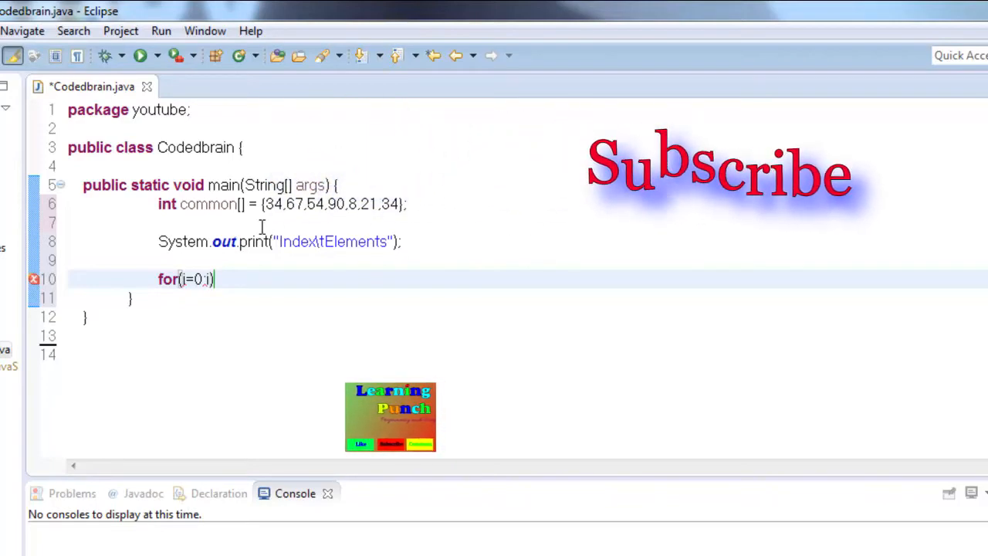
{"action": "type", "text": "<"}
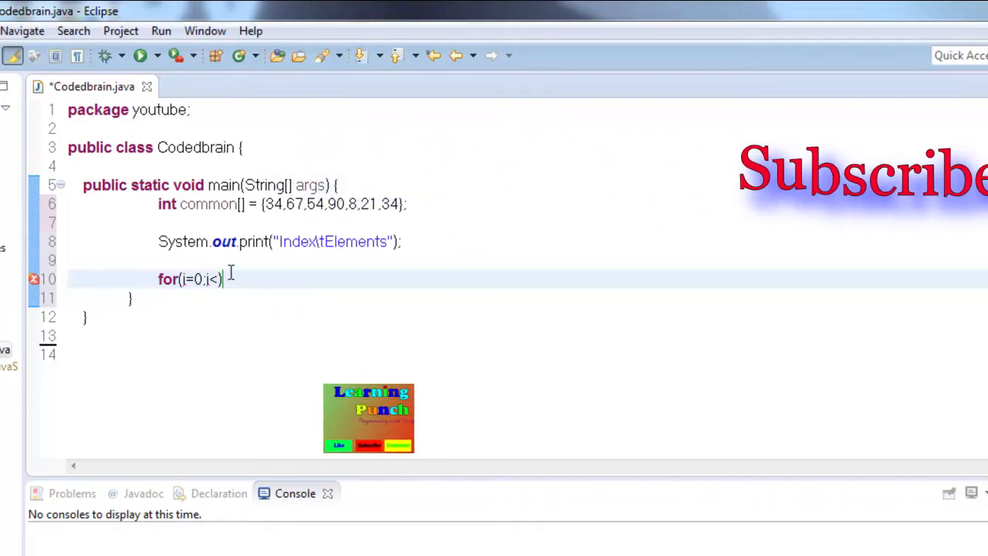
{"action": "type", "text": "common.length"}
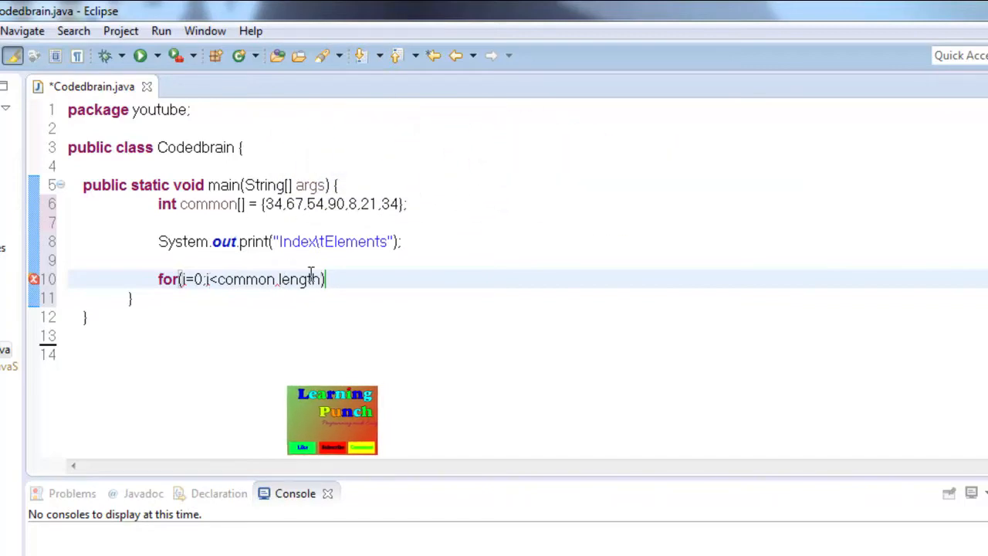
{"action": "type", "text": ";i"}
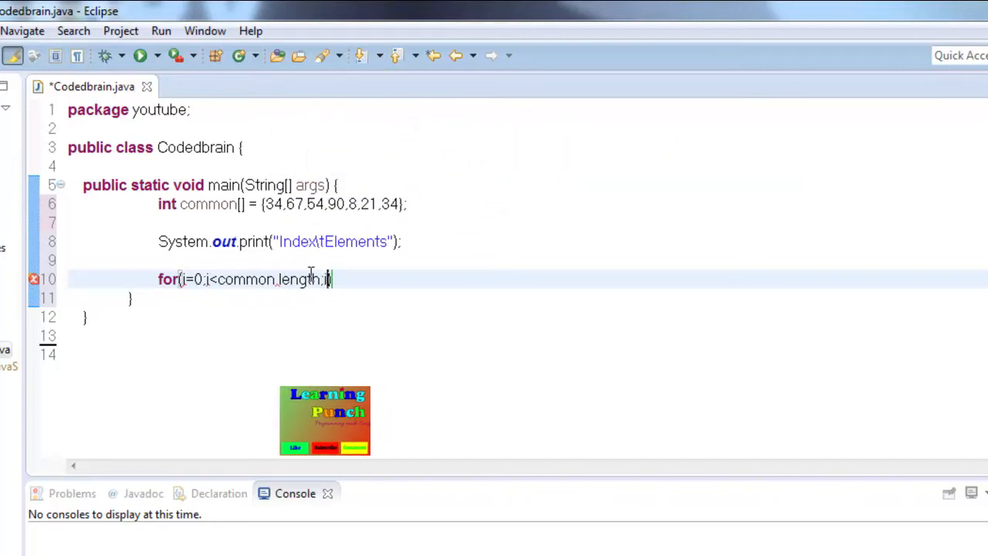
{"action": "type", "text": "++)"}
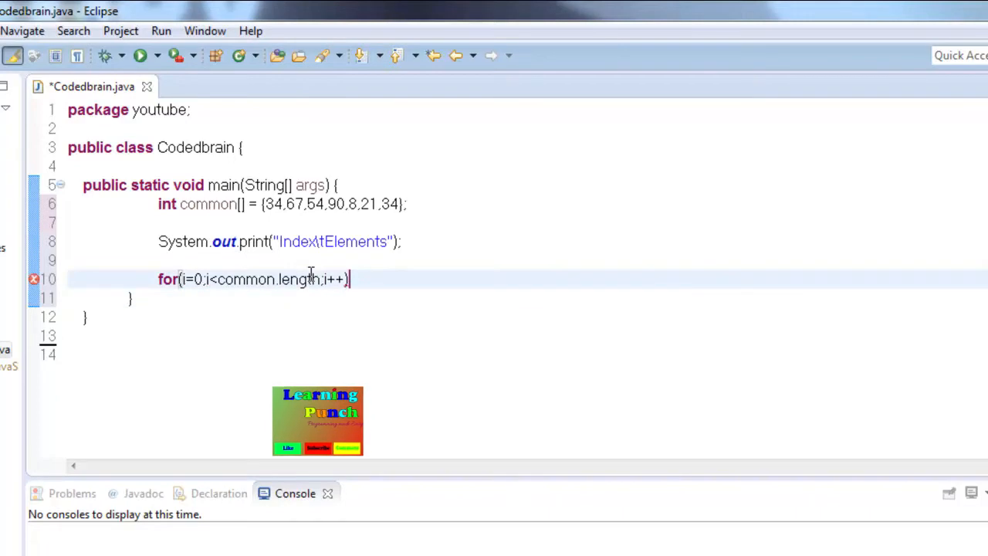
{"action": "type", "text": "{"}
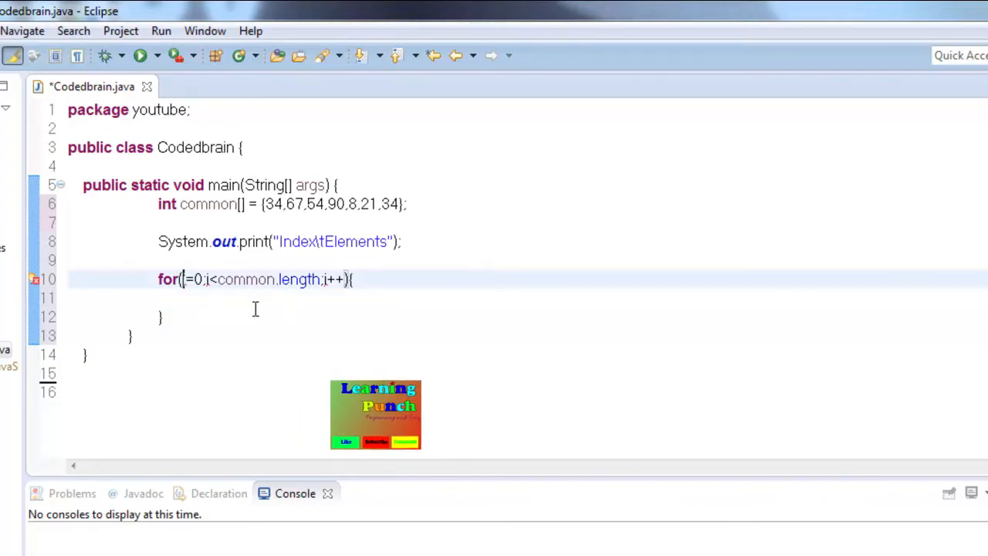
Declare i as int, make the header println, and print i, tab, common[i]
{"action": "type", "text": "int"}
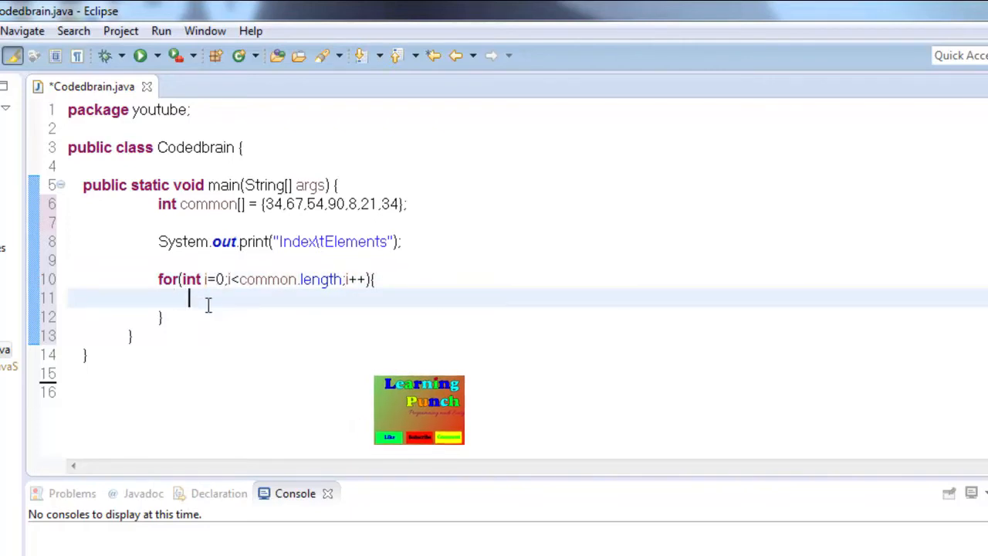
{"action": "type", "text": "System"}
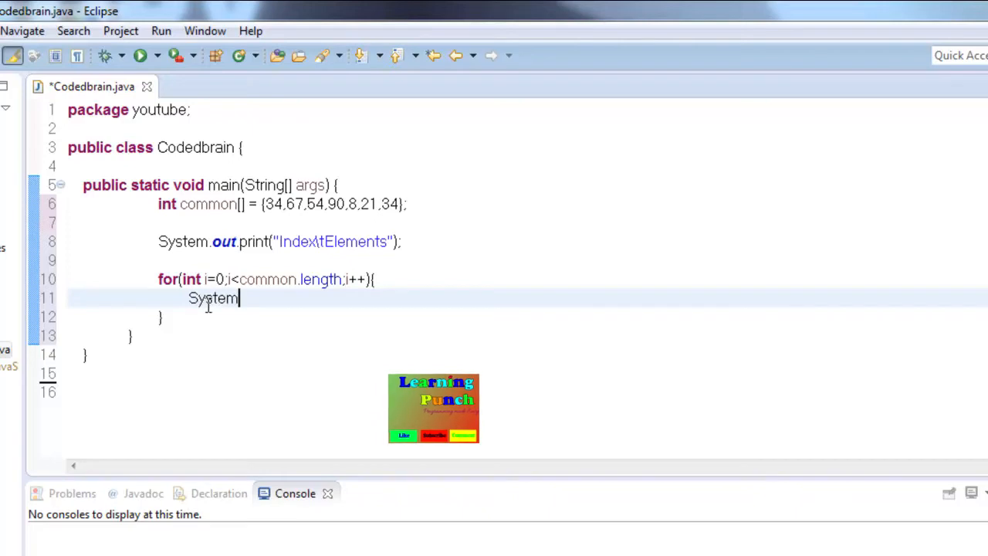
{"action": "type", "text": ".out.p"}
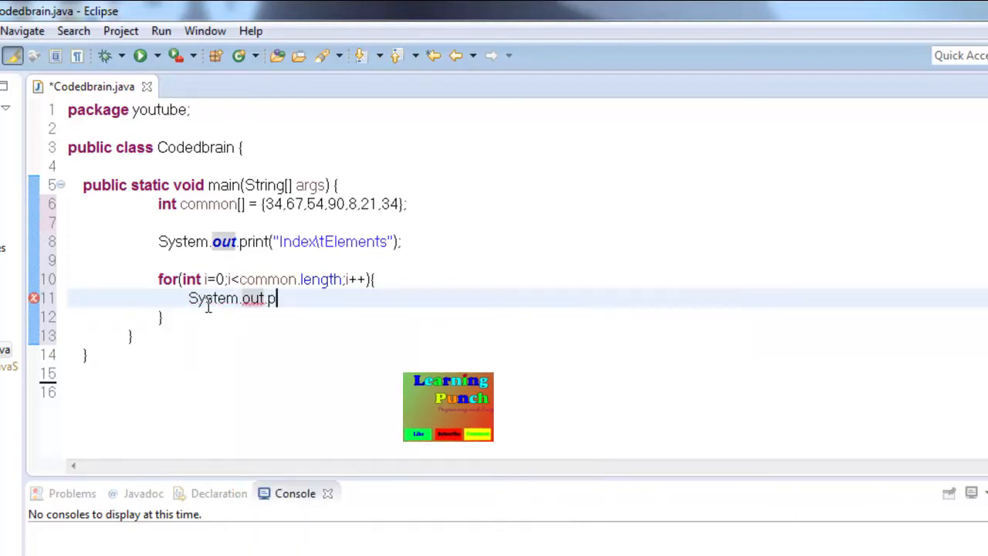
{"action": "type", "text": "rint"}
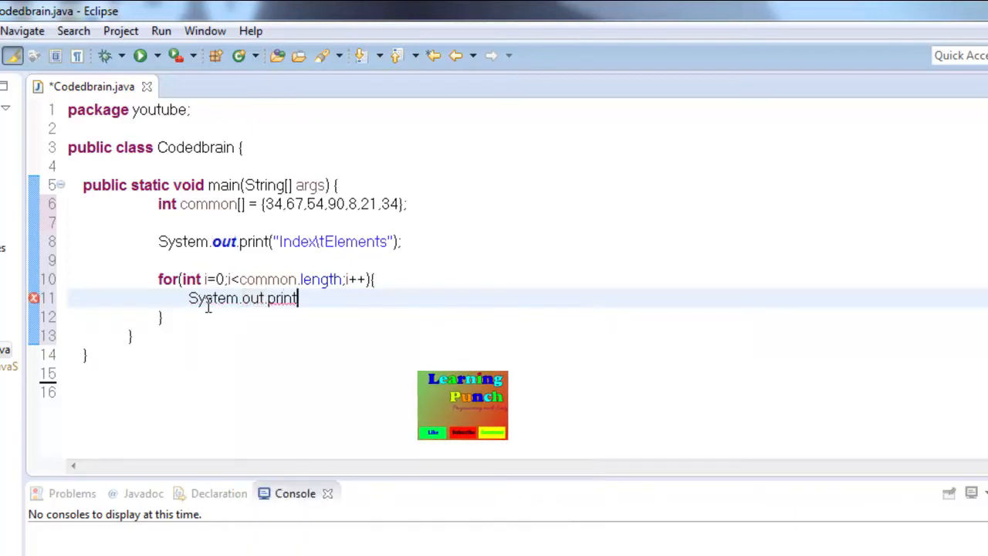
{"action": "type", "text": "ln"}
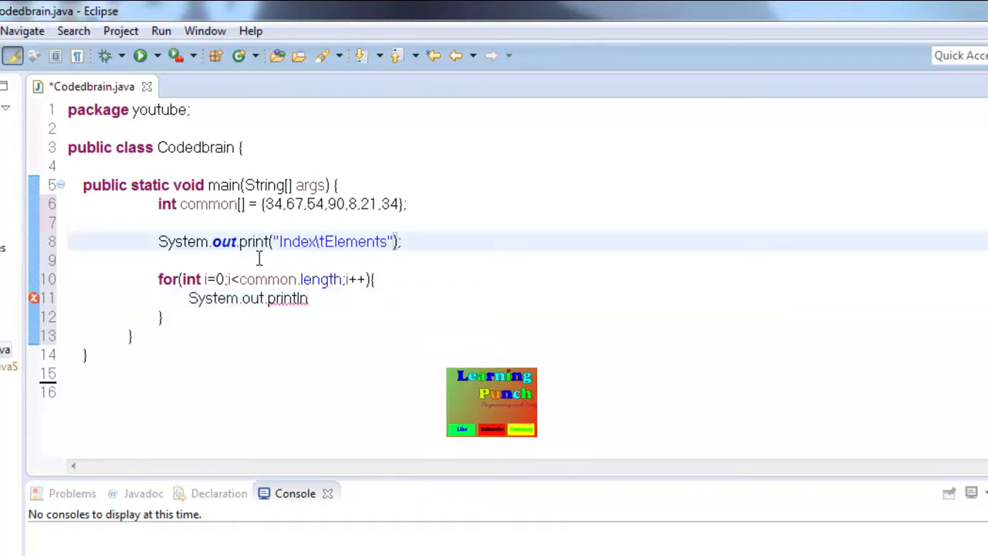
{"action": "type", "text": "ln"}
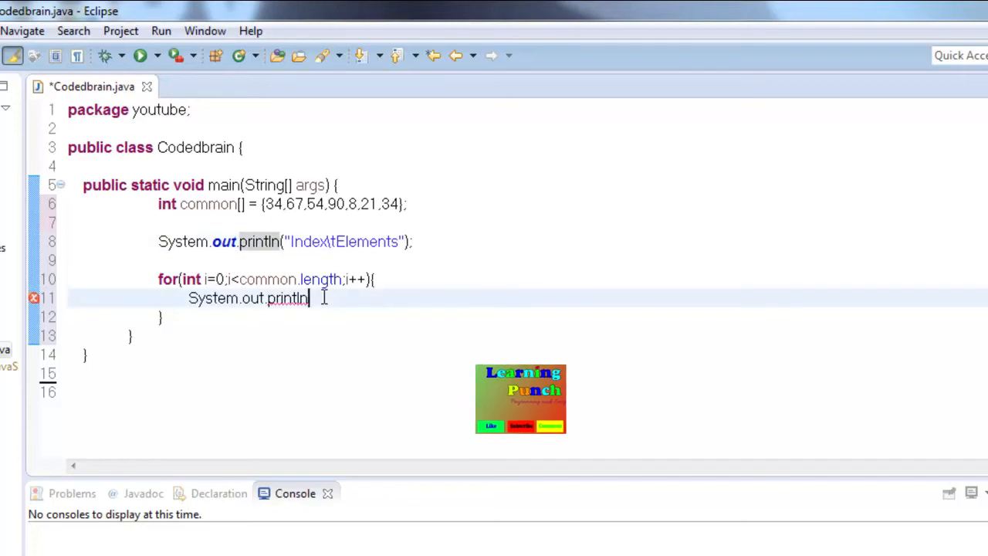
{"action": "type", "text": "()"}
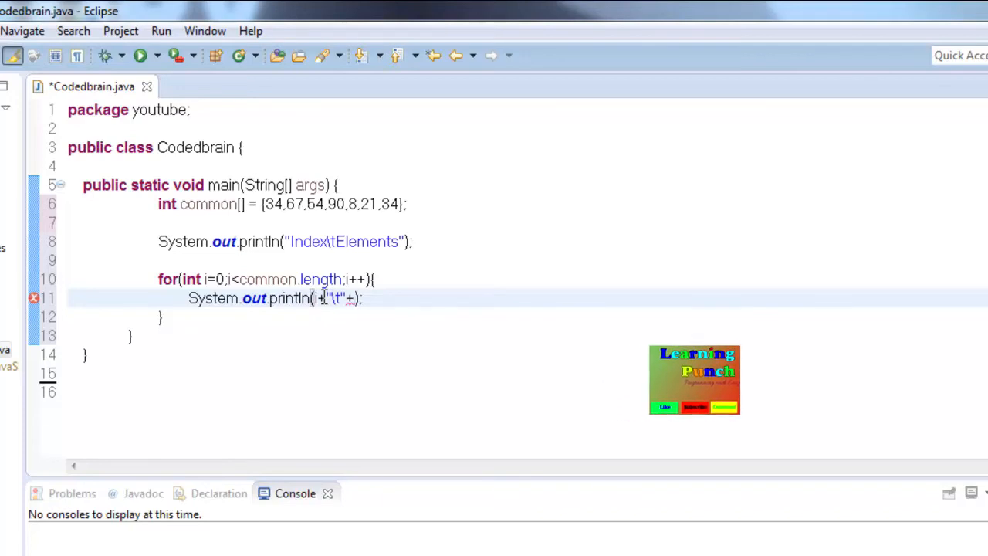
{"action": "type", "text": "common[i"}
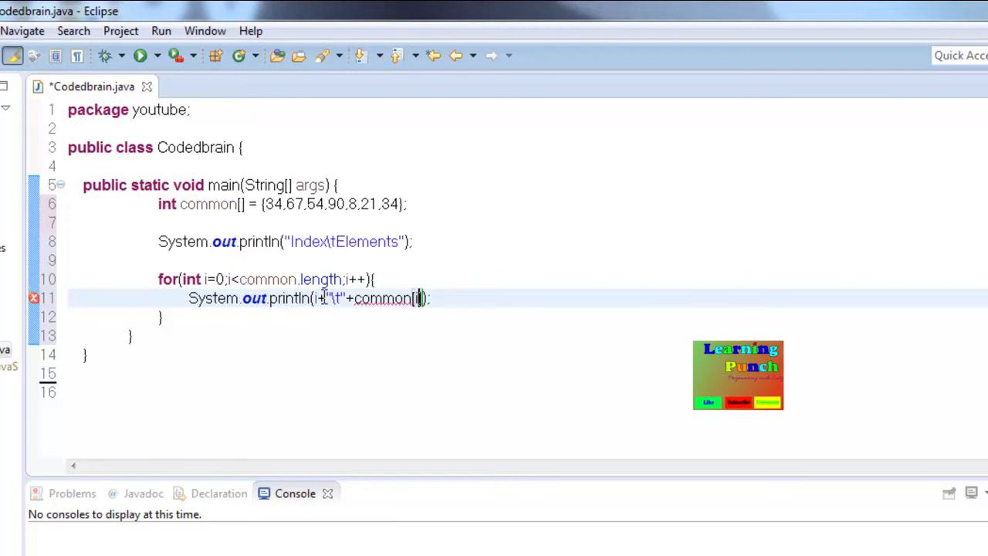
{"action": "type", "text": "i"}
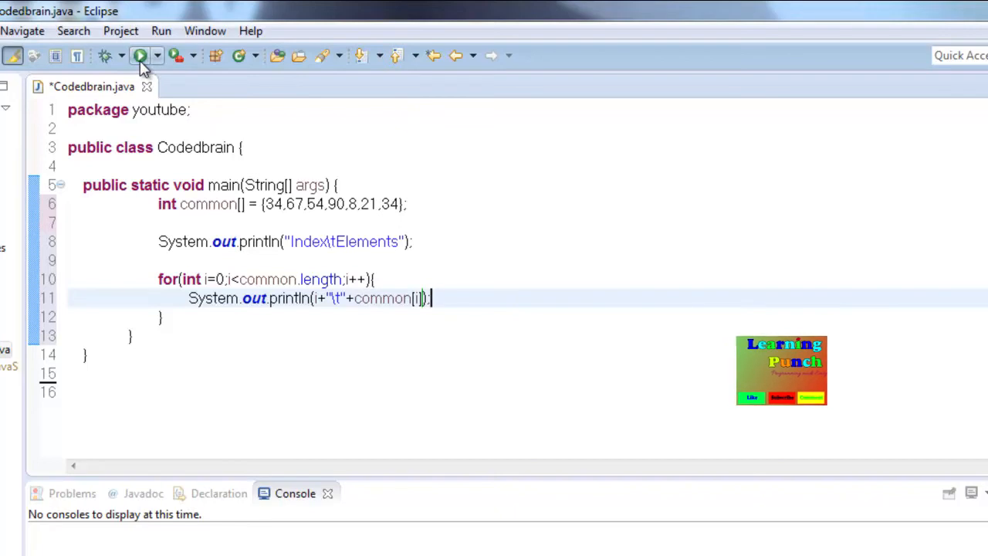
Run Codedbrain.java and check the Index/Elements table in the Console
{"action": "left_click", "coordinate": [141, 55]}
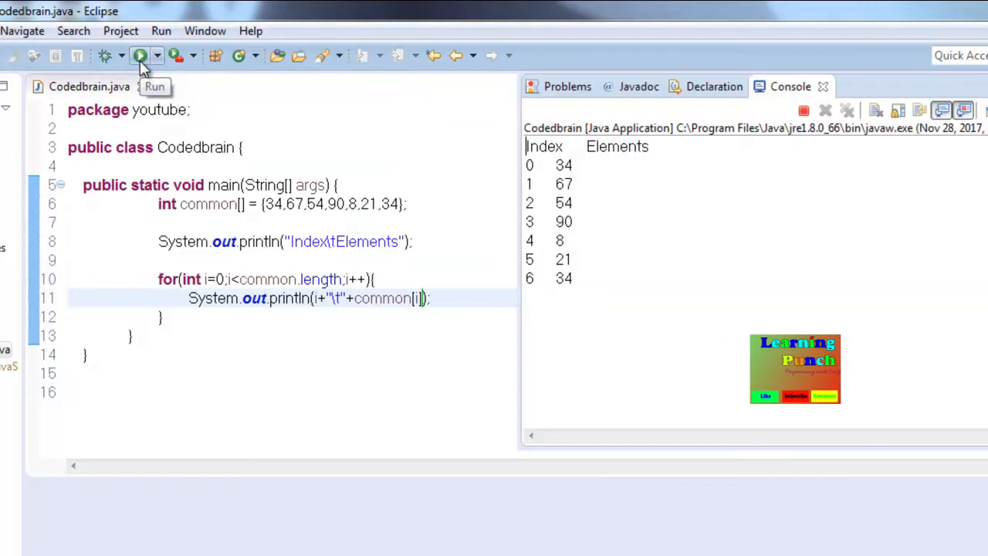
{"action": "left_click", "coordinate": [141, 55]}
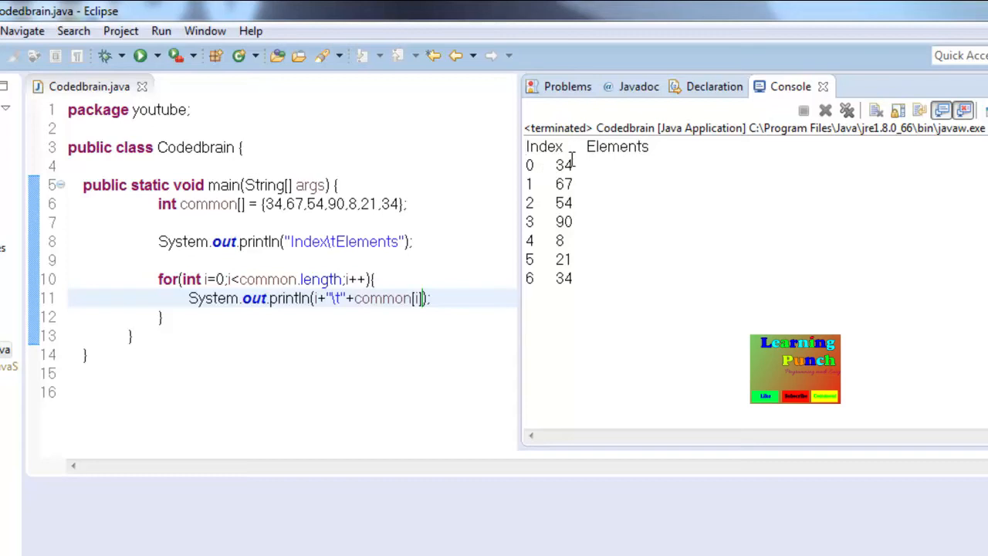
{"action": "mouse_move", "coordinate": [557, 202]}
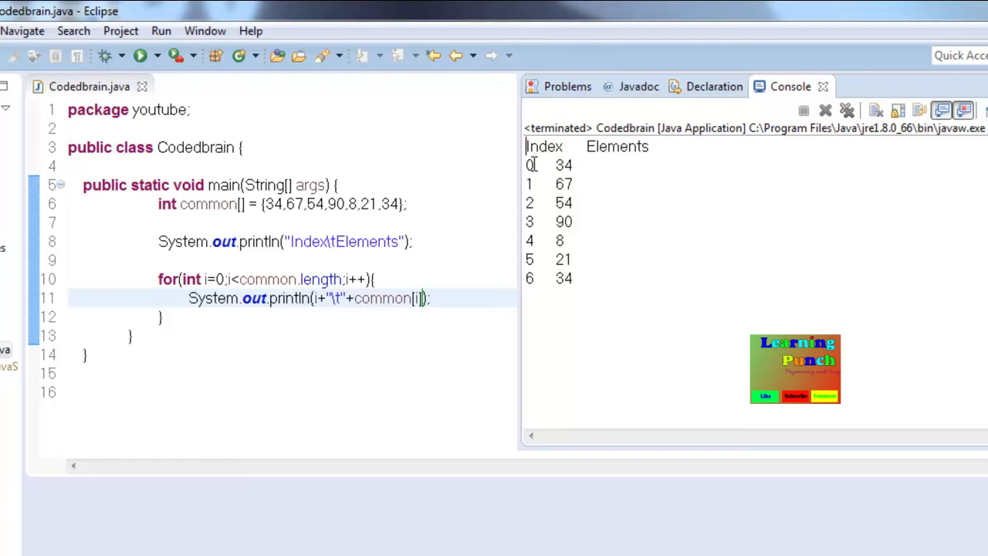
{"action": "mouse_move", "coordinate": [282, 221]}
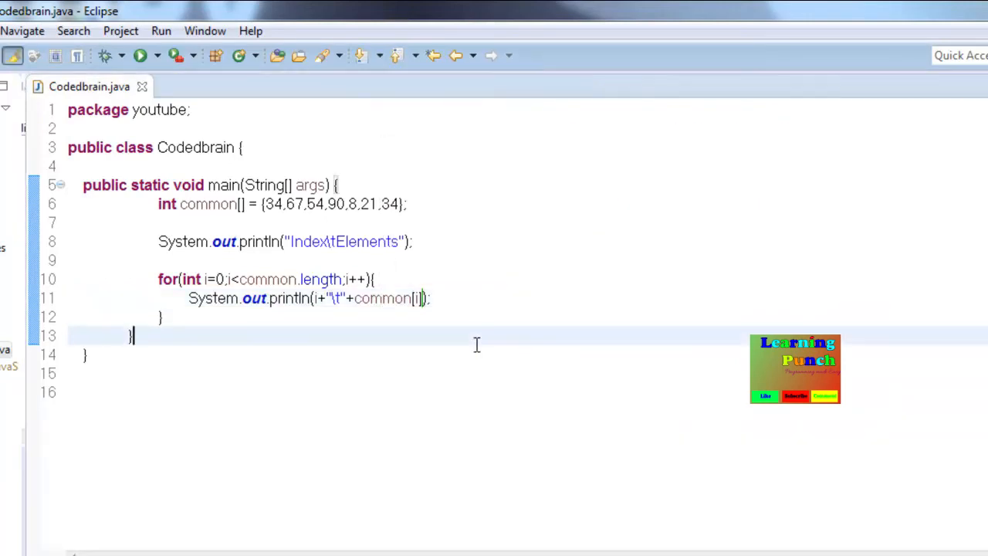
Add a second \t to the loop's println and rerun to align the Elements column
{"action": "left_click", "coordinate": [441, 298]}
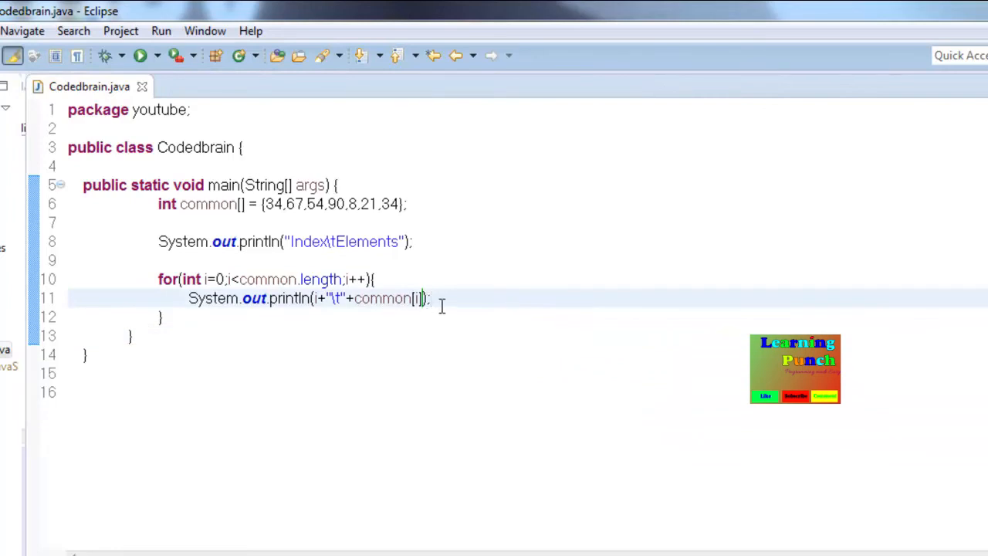
{"action": "mouse_move", "coordinate": [443, 301]}
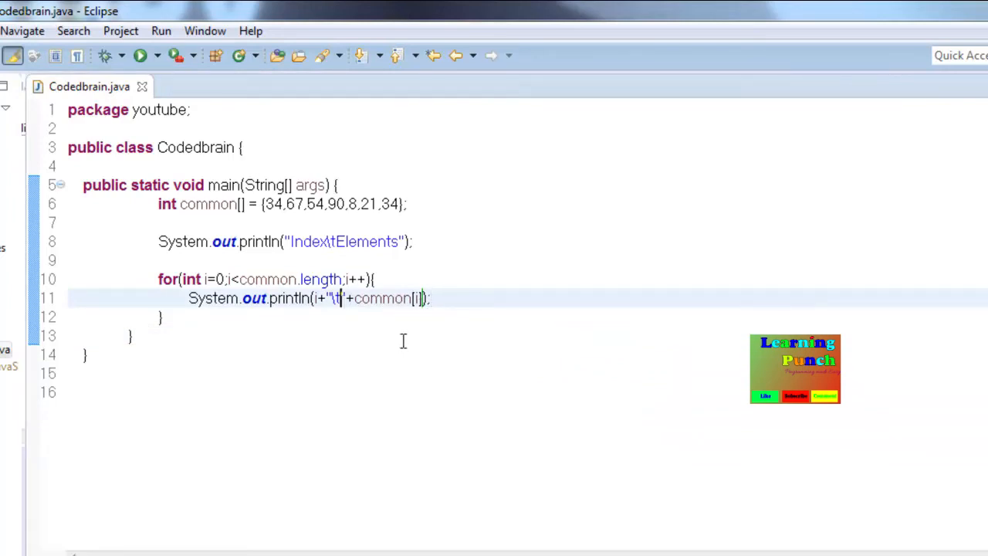
{"action": "type", "text": "\\t"}
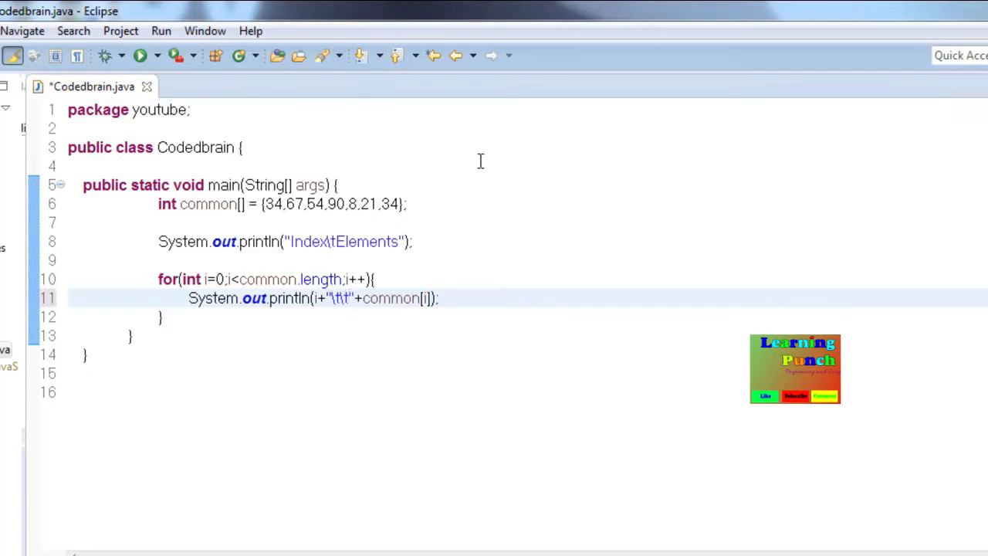
{"action": "left_click", "coordinate": [140, 55]}
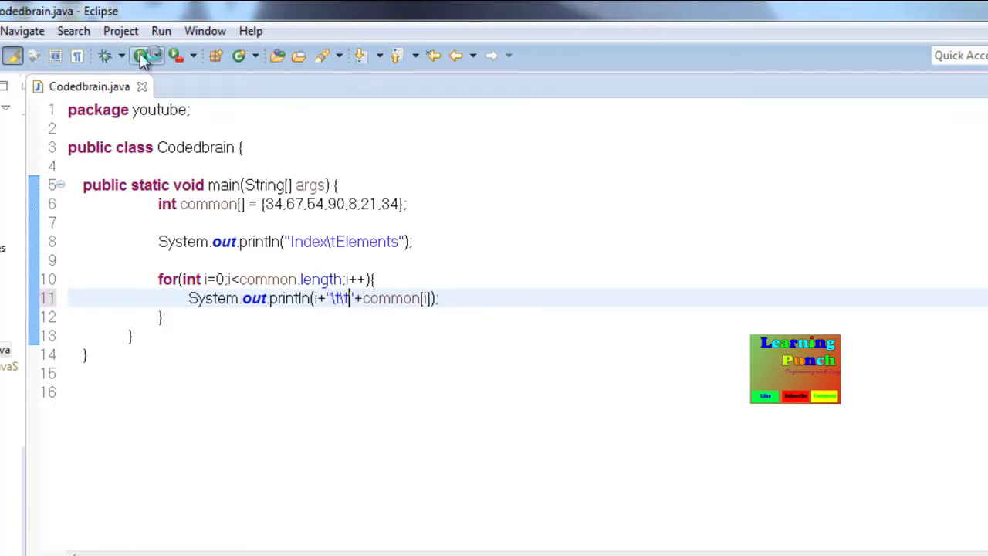
{"action": "left_click", "coordinate": [141, 54]}
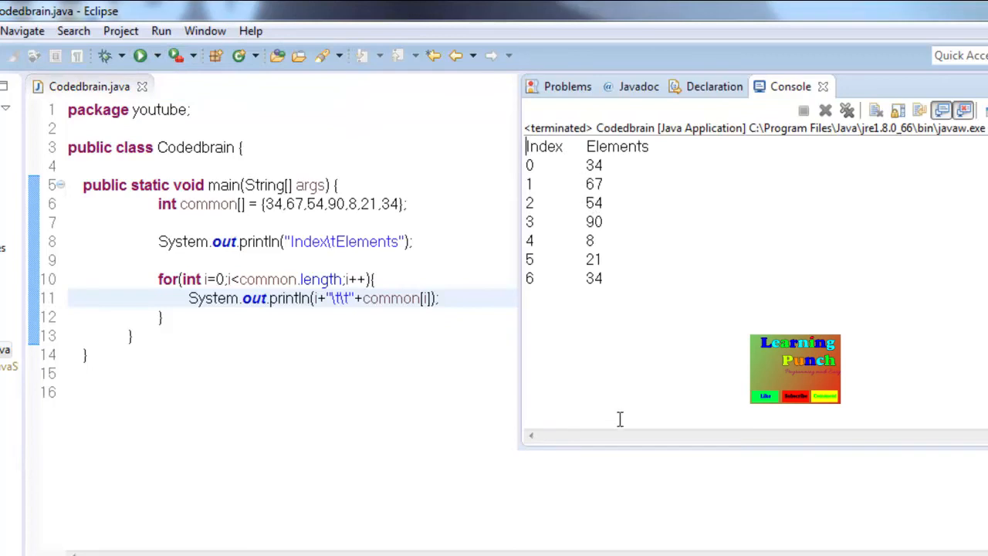
{"action": "mouse_move", "coordinate": [409, 422]}
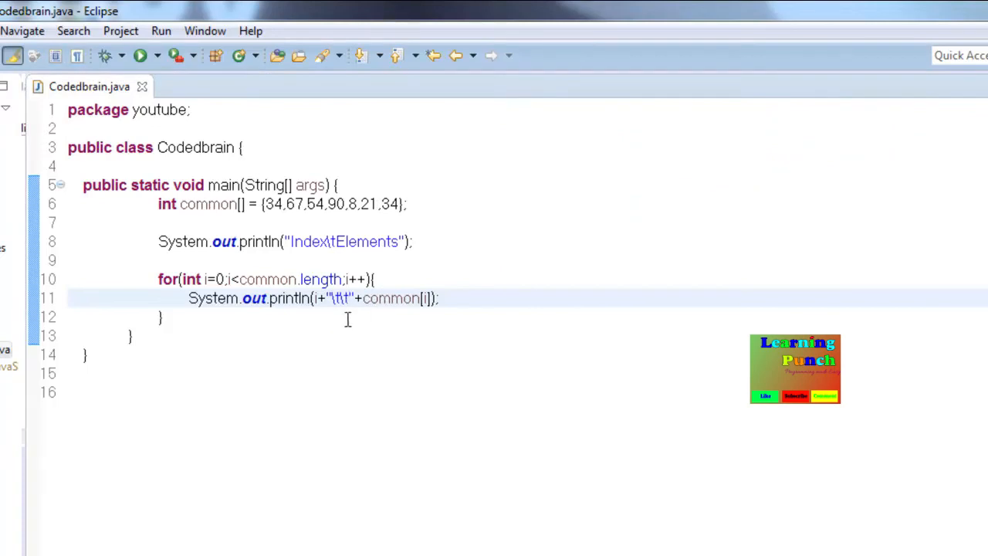
{"action": "mouse_move", "coordinate": [247, 280]}
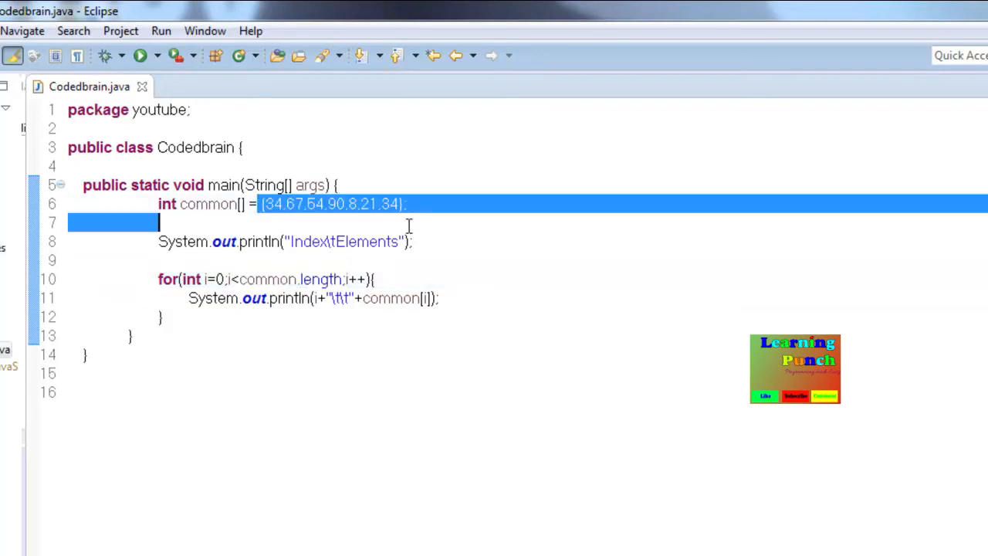
{"action": "mouse_move", "coordinate": [415, 276]}
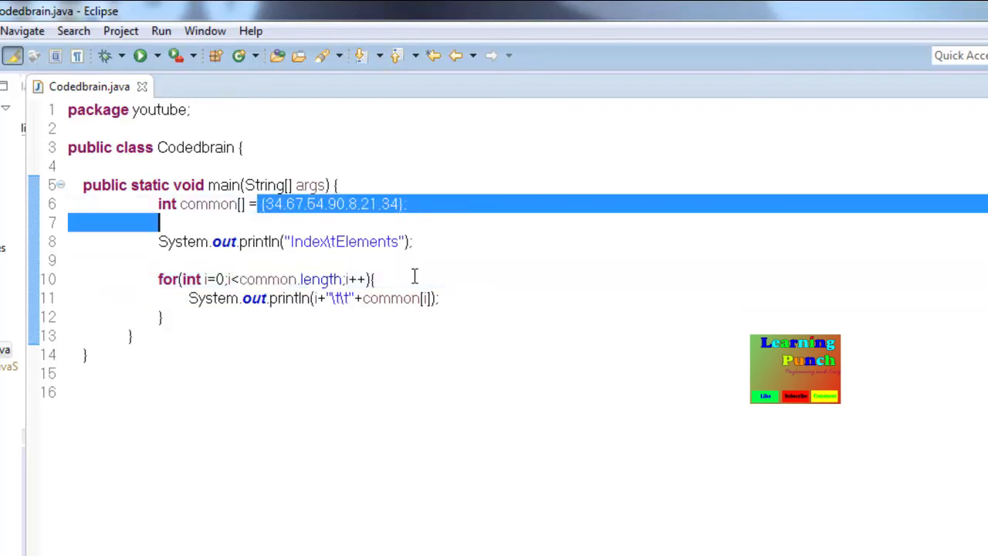
{"action": "mouse_move", "coordinate": [475, 306]}
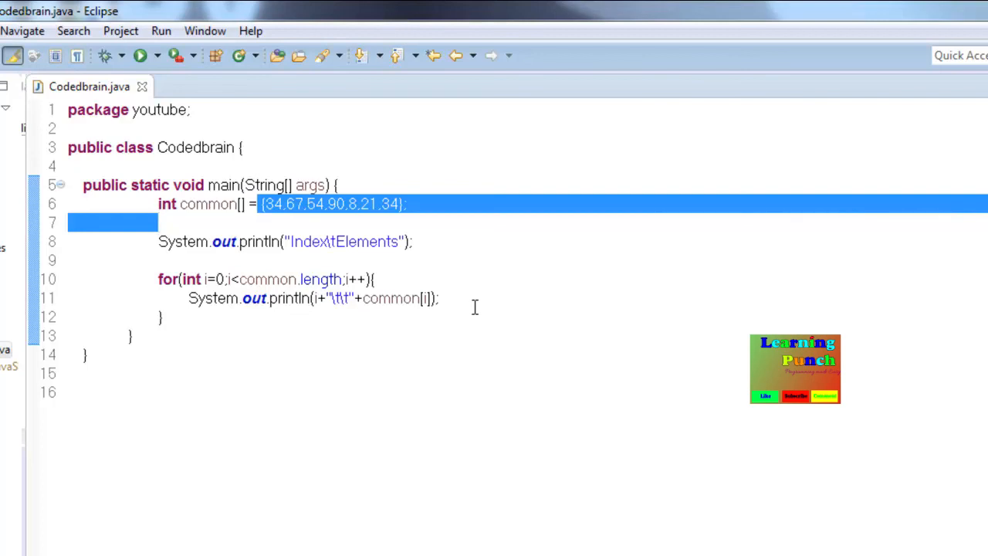
{"action": "mouse_move", "coordinate": [307, 279]}
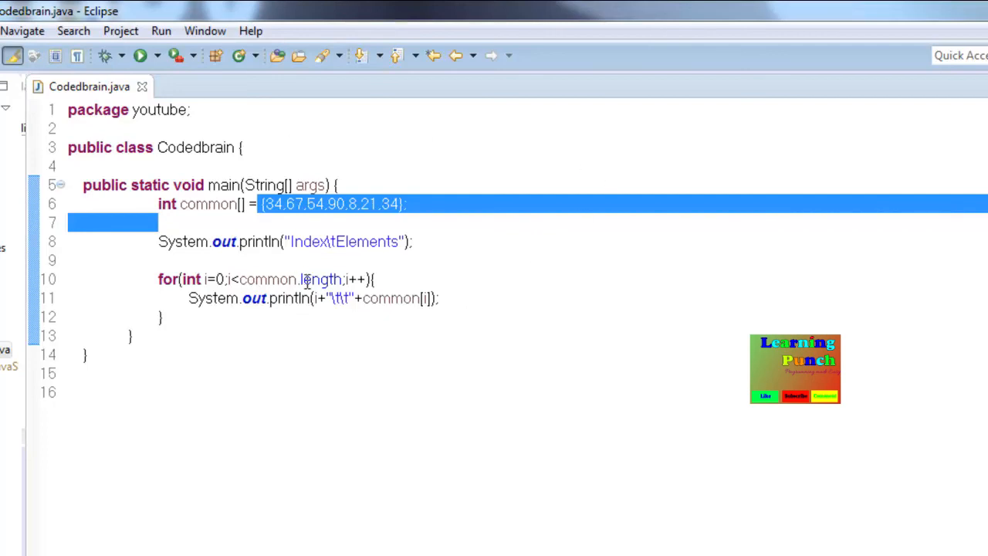
{"action": "mouse_move", "coordinate": [276, 278]}
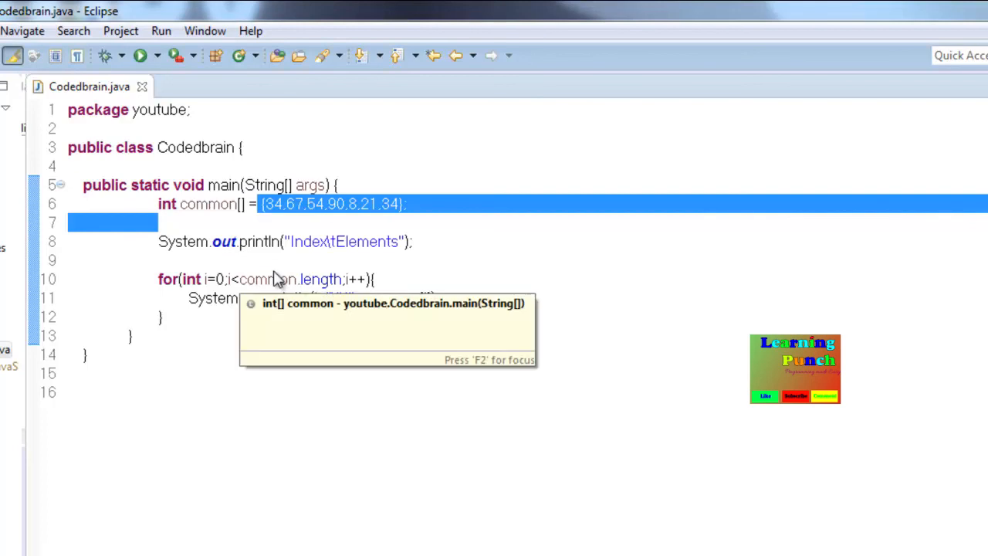